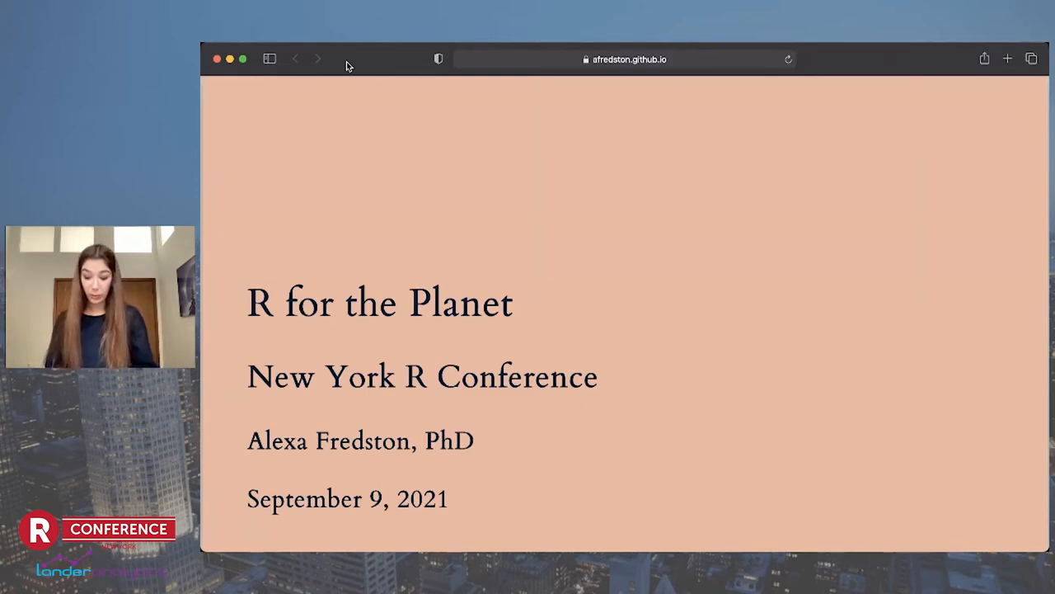
- Advance past the R for the Planet title slide to the next slide
{"action": "key", "text": "right"}
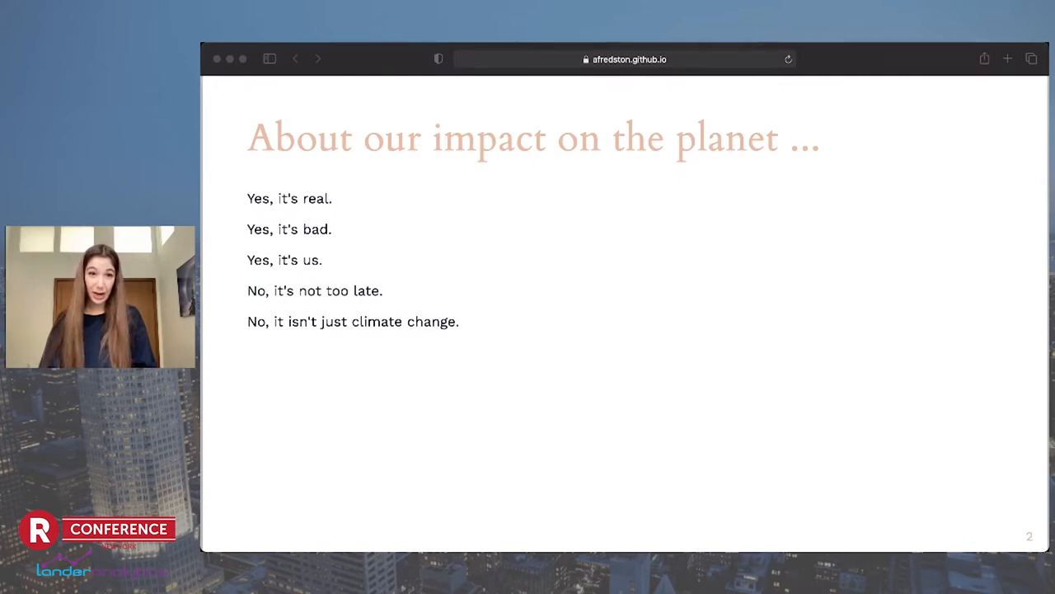
{"action": "mouse_move", "coordinate": [840, 74]}
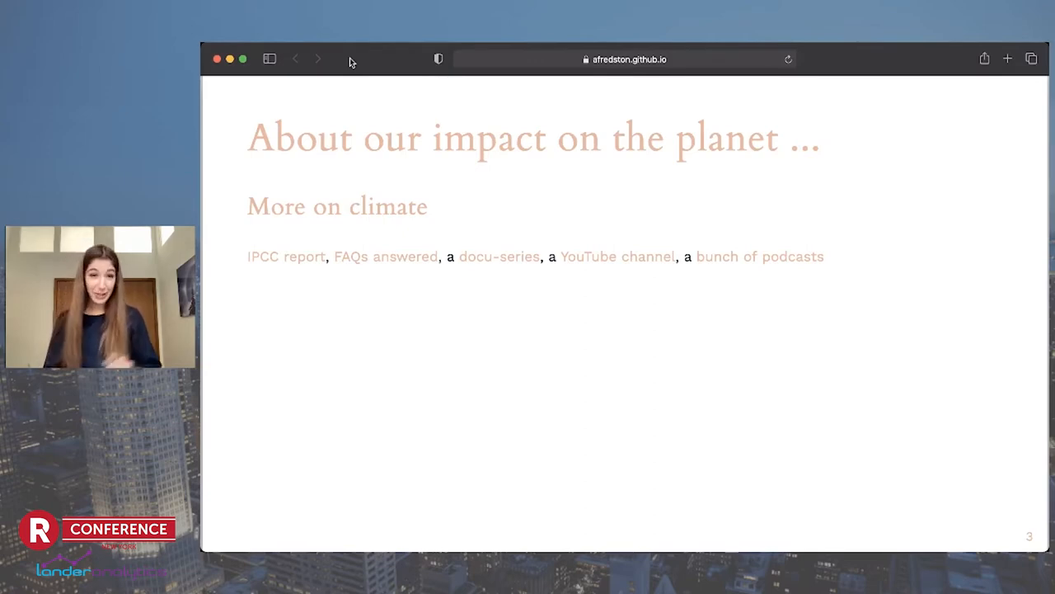
- Advance the deck to slide 5, titled 'What I do'
{"action": "key", "text": "right"}
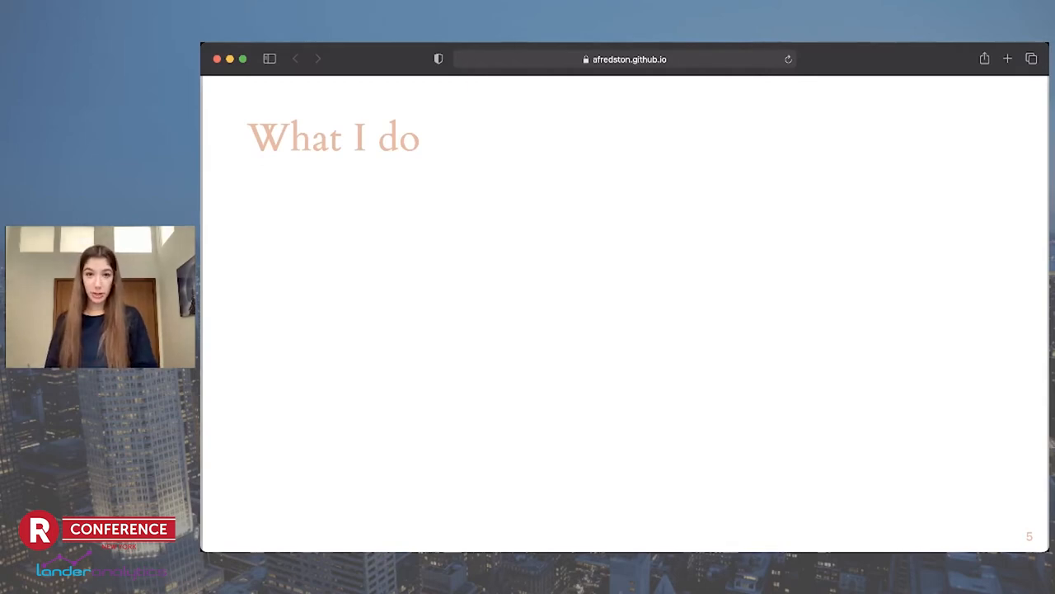
{"action": "key", "text": "Right"}
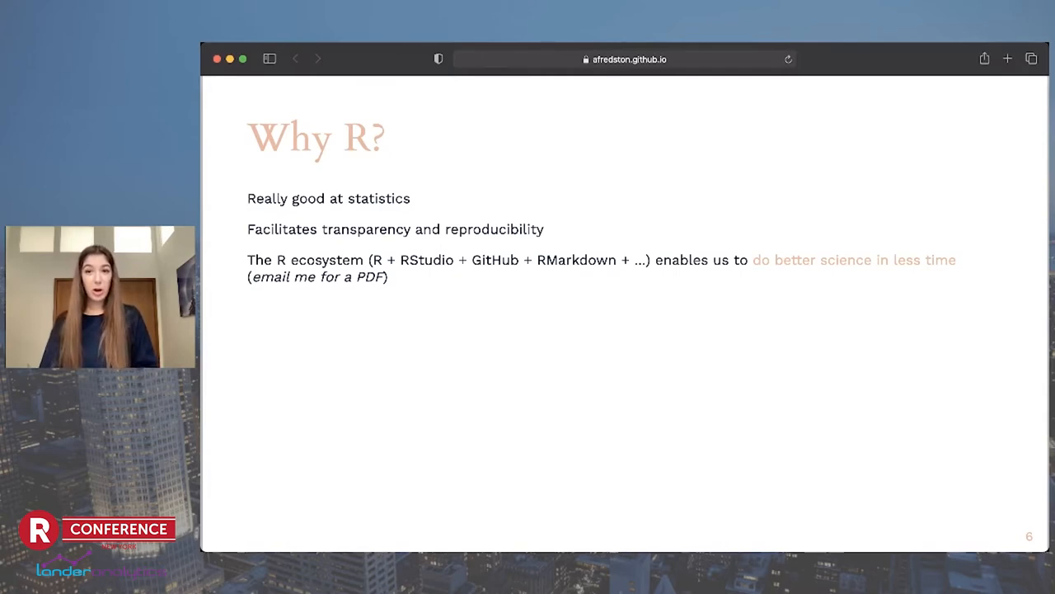
{"action": "mouse_move", "coordinate": [903, 90]}
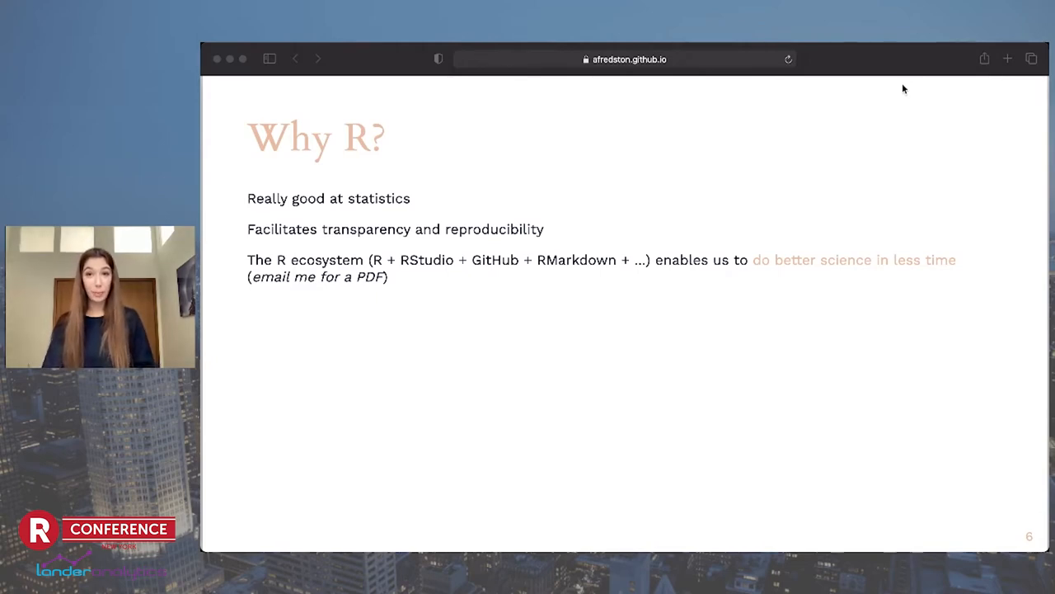
{"action": "mouse_move", "coordinate": [935, 62]}
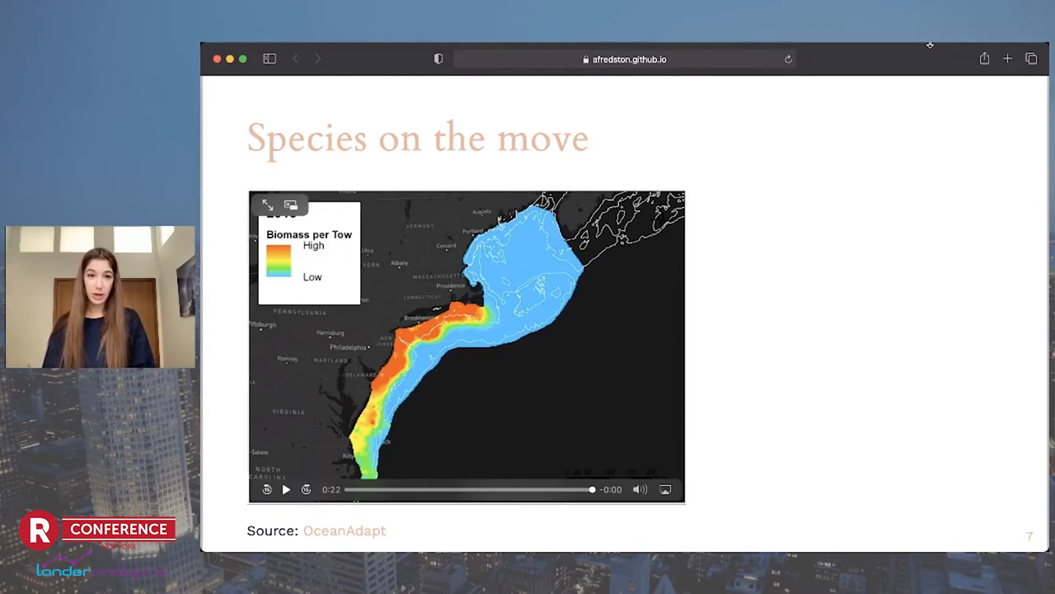
- Replay the OceanAdapt biomass-per-tow map animation on slide 7, stopping at its end
{"action": "left_click", "coordinate": [285, 489]}
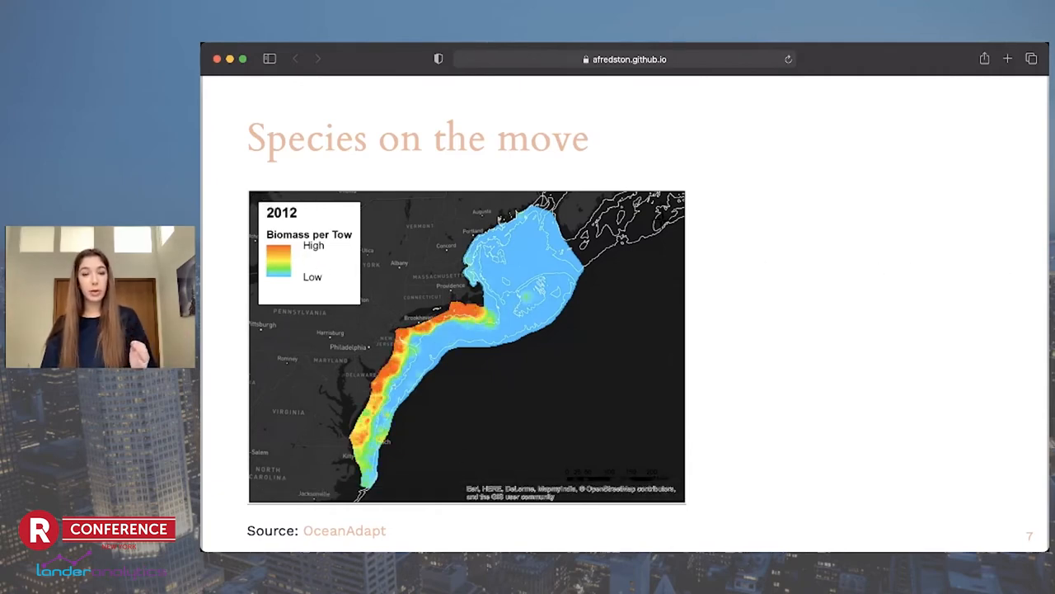
{"action": "left_click", "coordinate": [466, 346]}
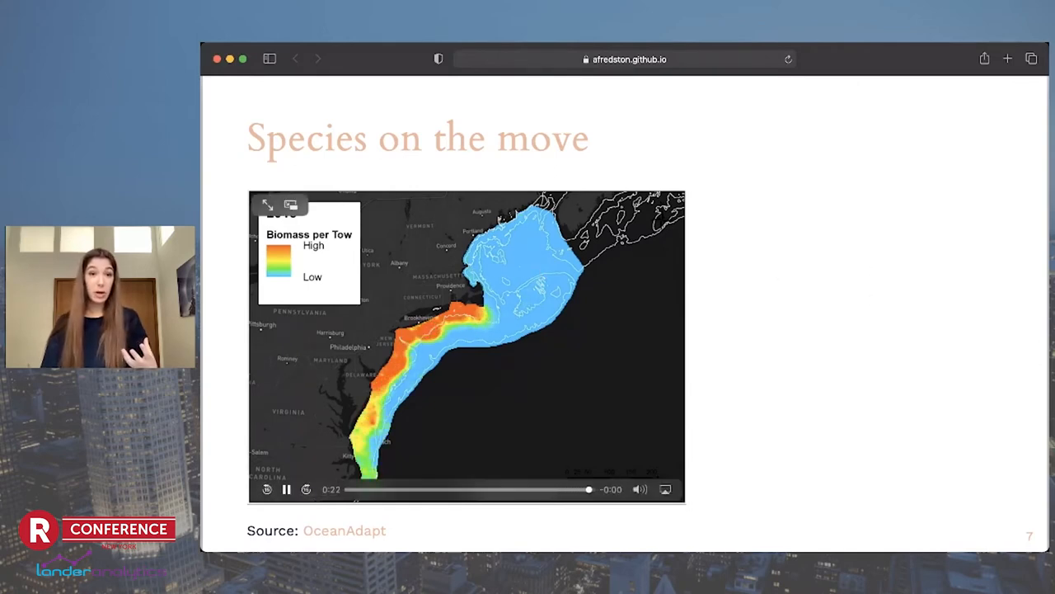
{"action": "left_click", "coordinate": [287, 489]}
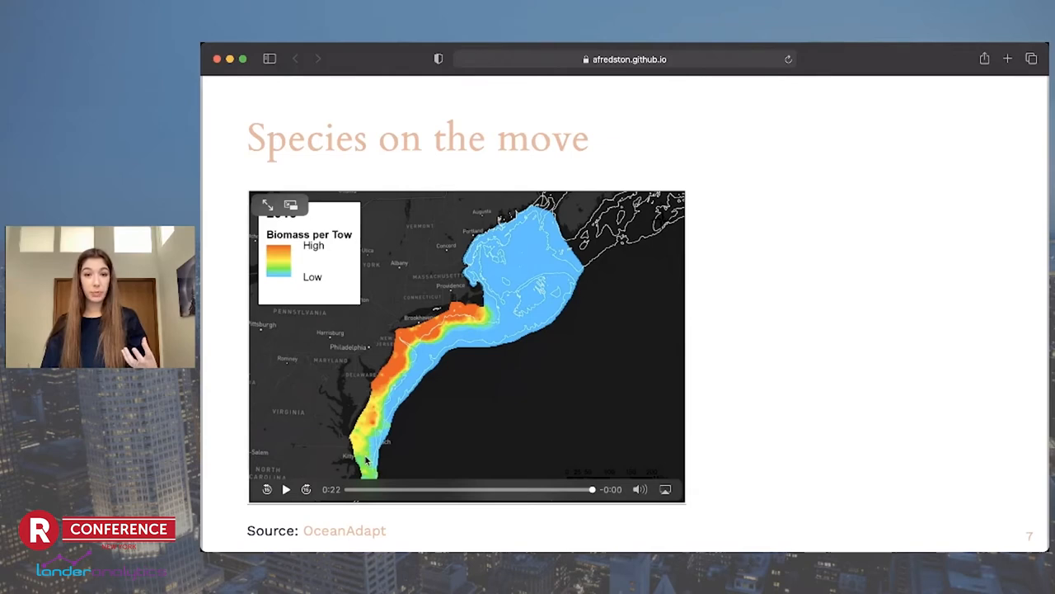
{"action": "mouse_move", "coordinate": [954, 253]}
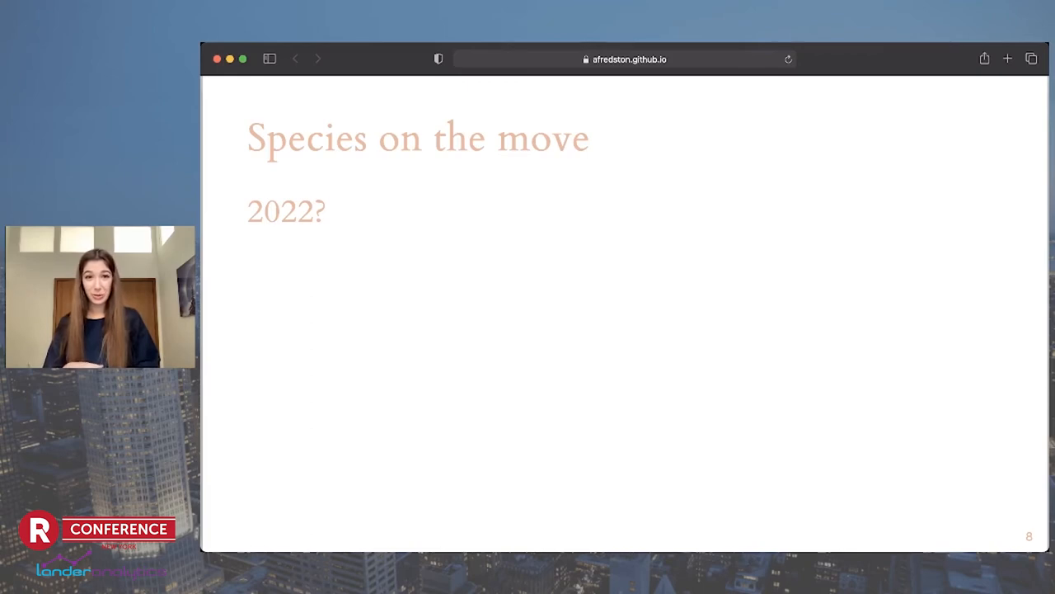
- Reveal slide 9's second bullet: ecosystems are very, very complex
{"action": "key", "text": "Right"}
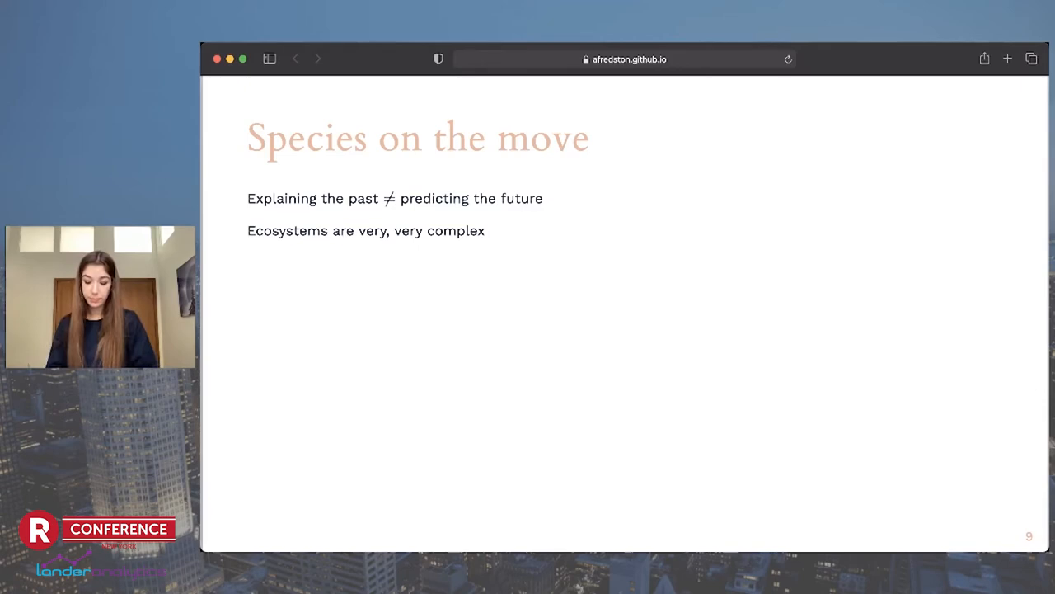
- Reach 'My work' and reveal the problem of only annual fish survey data
{"action": "key", "text": "Right"}
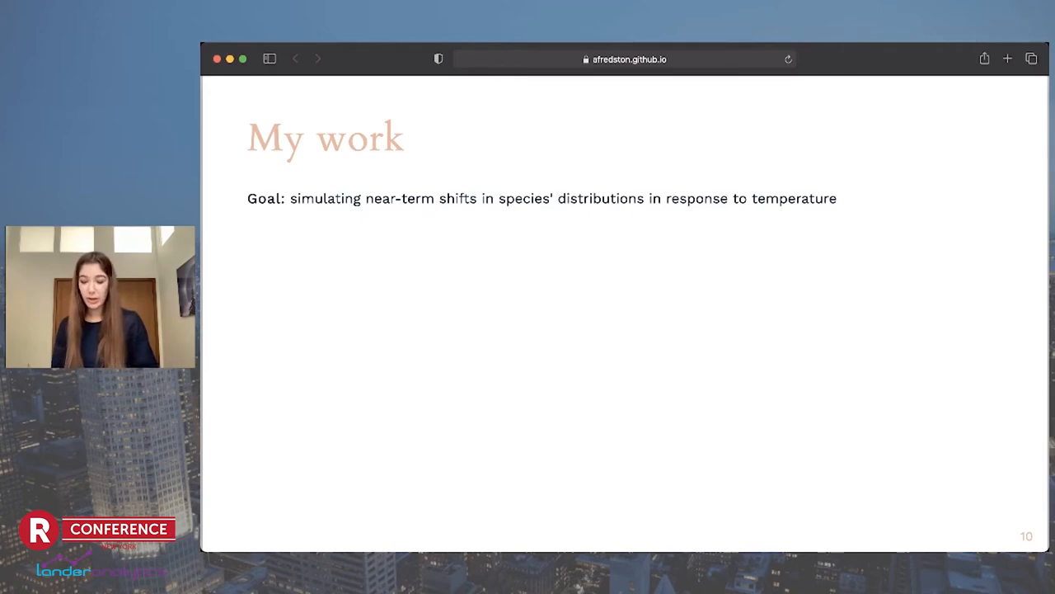
{"action": "key", "text": "right"}
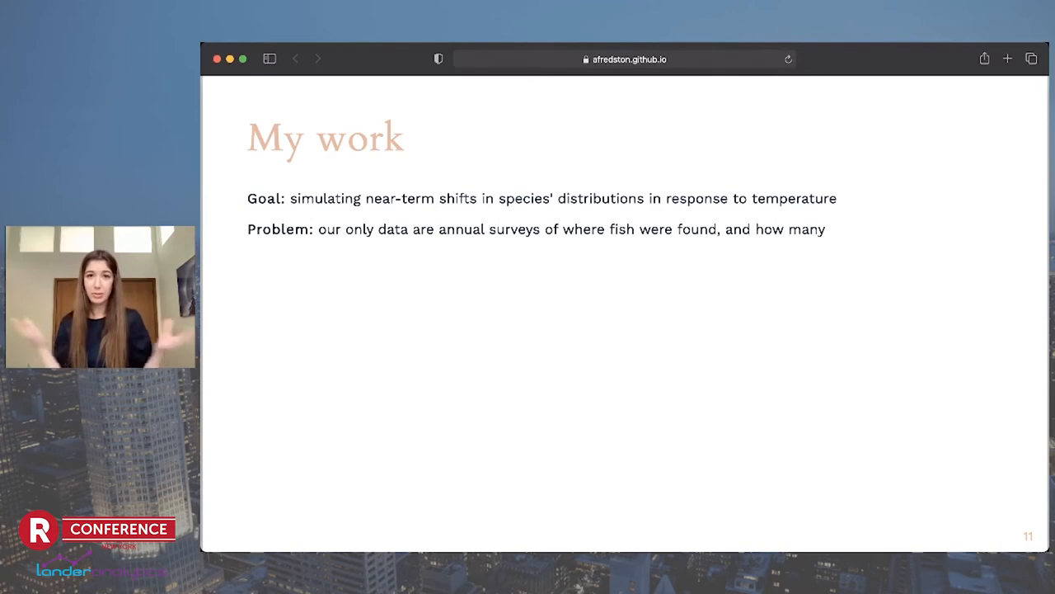
- Reveal the solution: fit mechanistic models to historical data to simulate the future
{"action": "key", "text": "right"}
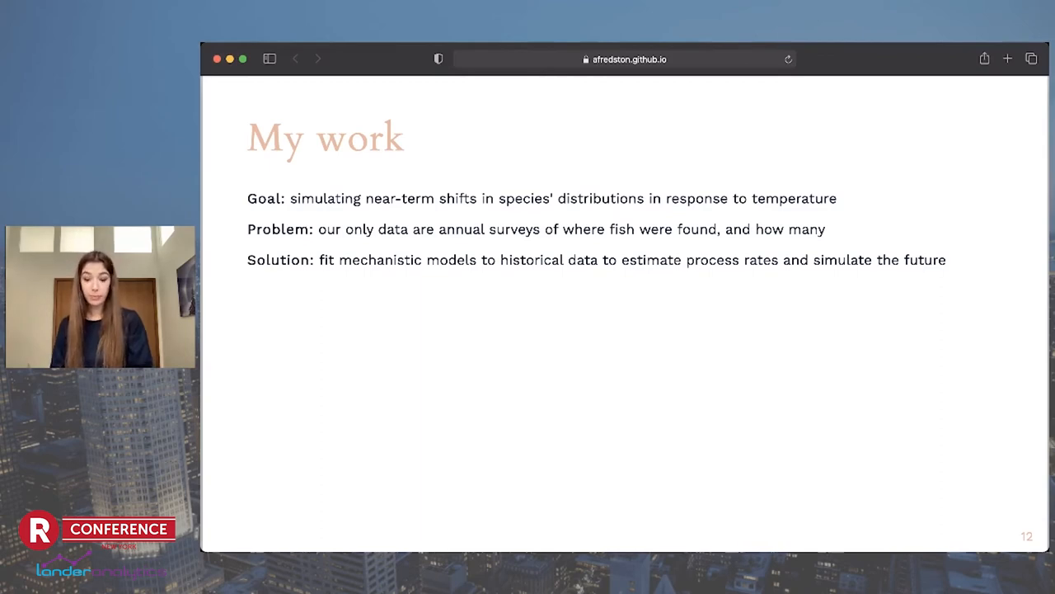
- Advance to slide 13, 'The finer details', on the hierarchical Bayesian Stan model
{"action": "key", "text": "right"}
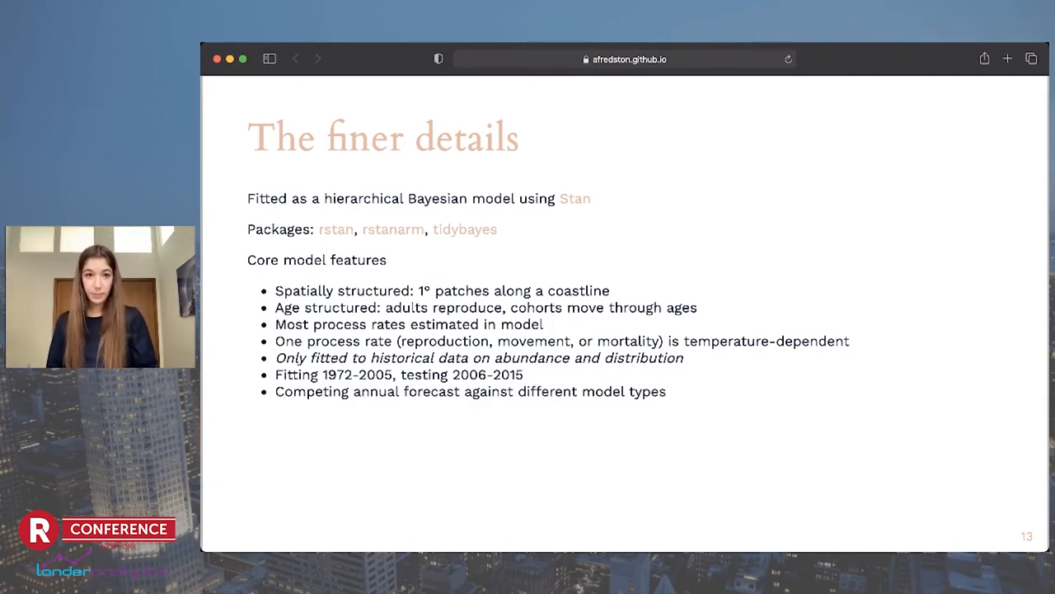
{"action": "key", "text": "Right"}
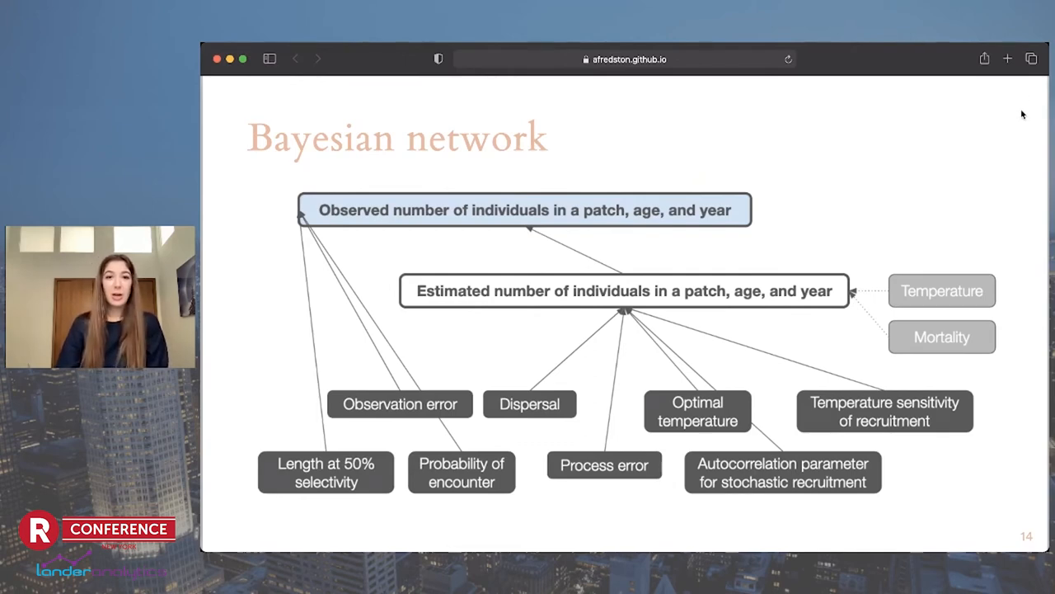
{"action": "mouse_move", "coordinate": [521, 373]}
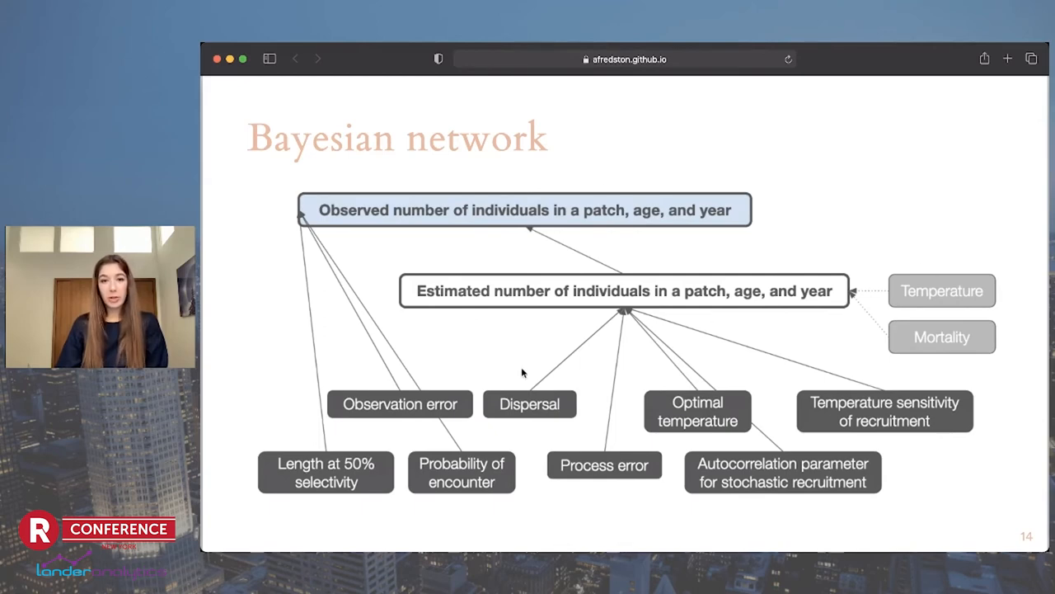
{"action": "mouse_move", "coordinate": [260, 243]}
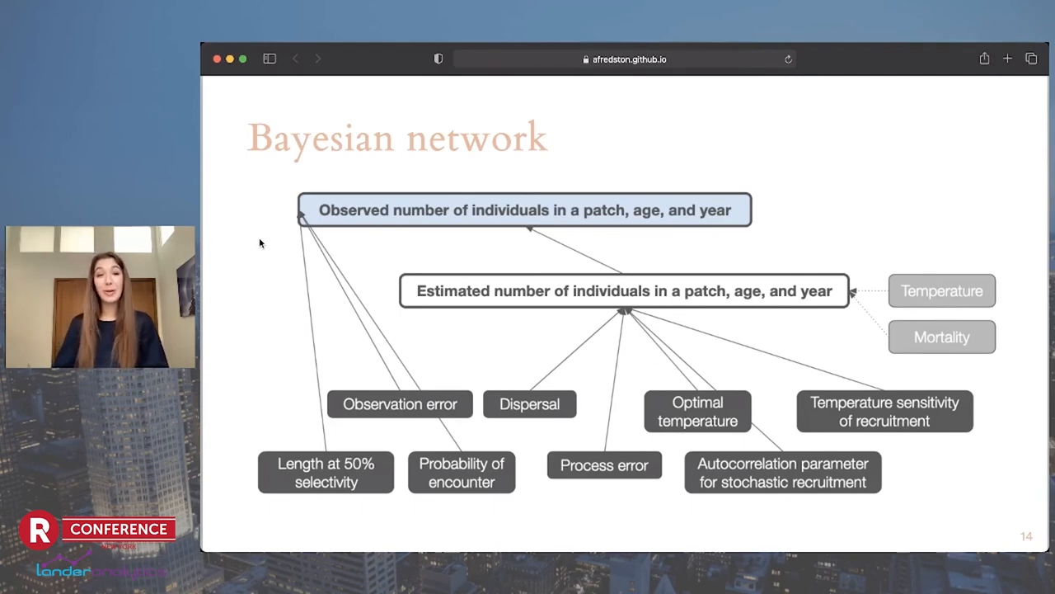
{"action": "mouse_move", "coordinate": [735, 252]}
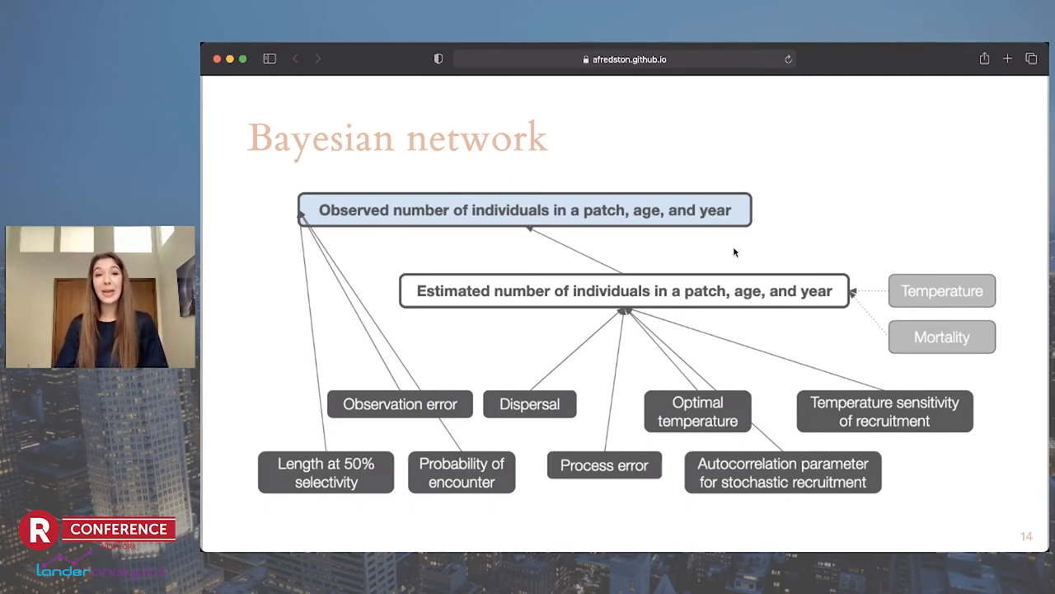
{"action": "mouse_move", "coordinate": [691, 251]}
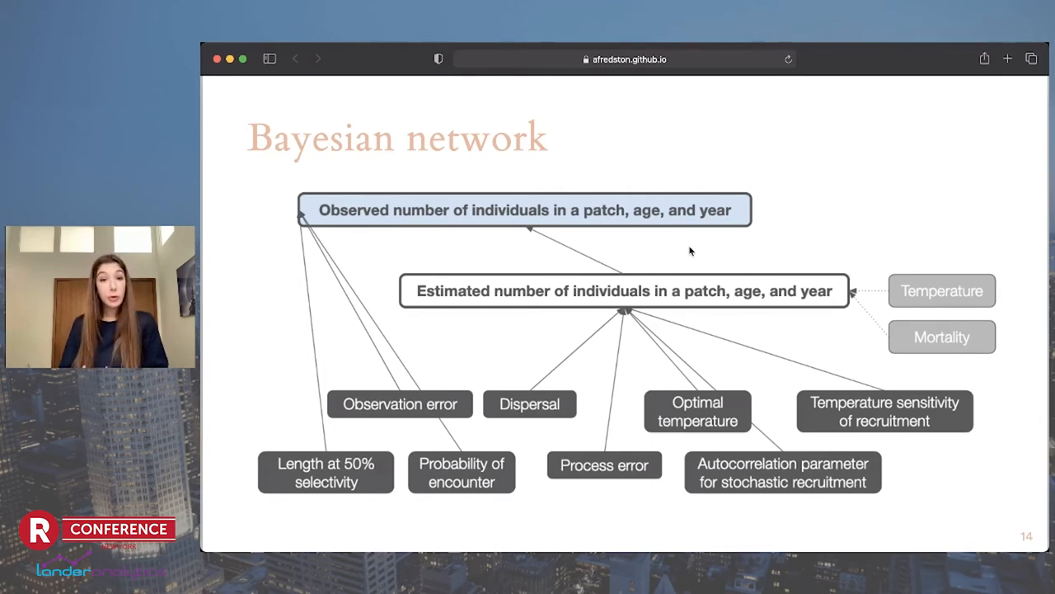
{"action": "mouse_move", "coordinate": [713, 351]}
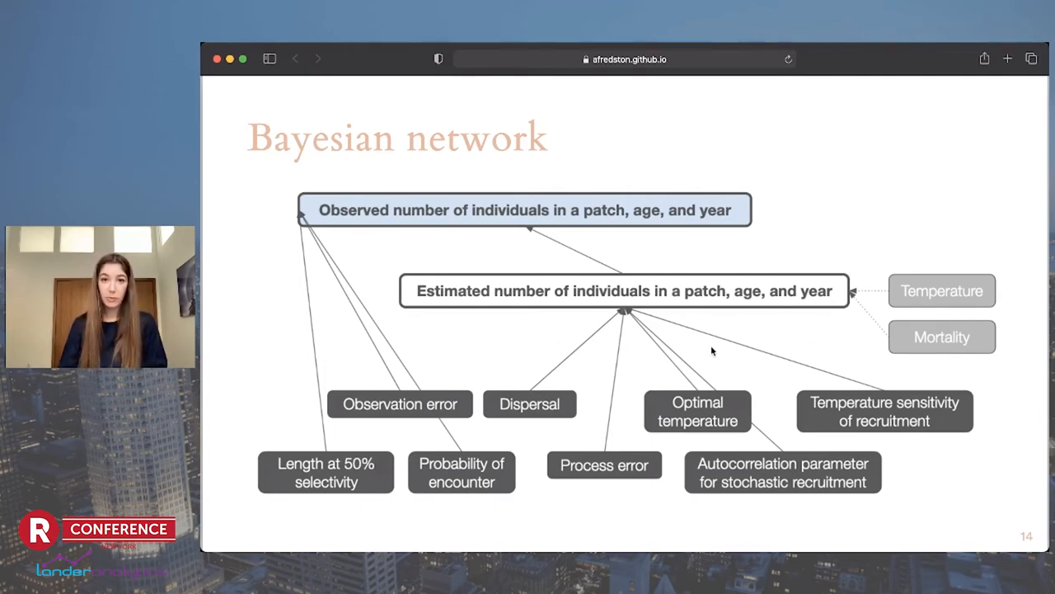
{"action": "mouse_move", "coordinate": [520, 449]}
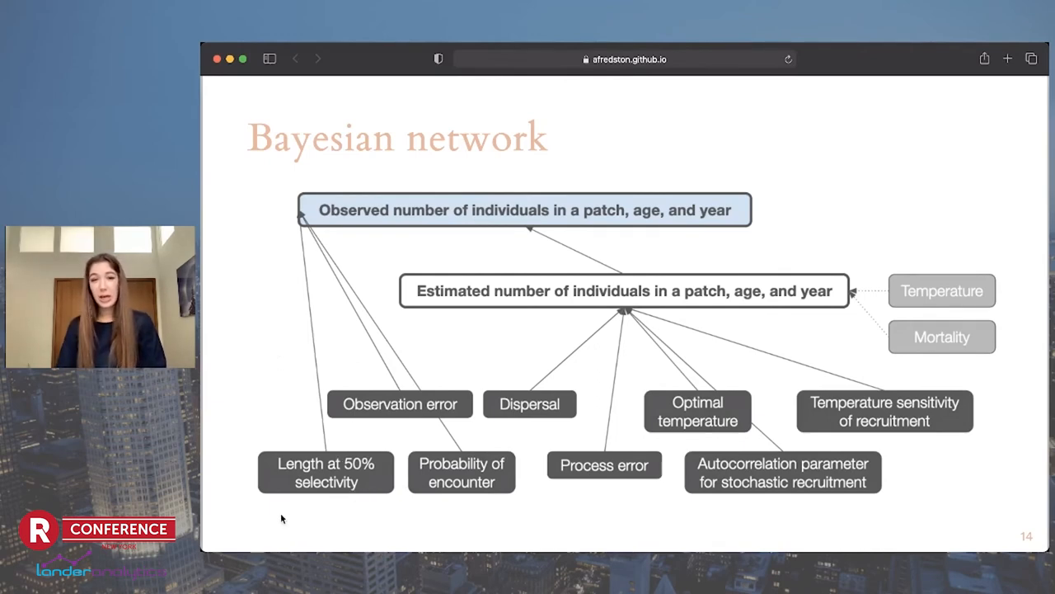
{"action": "mouse_move", "coordinate": [473, 512]}
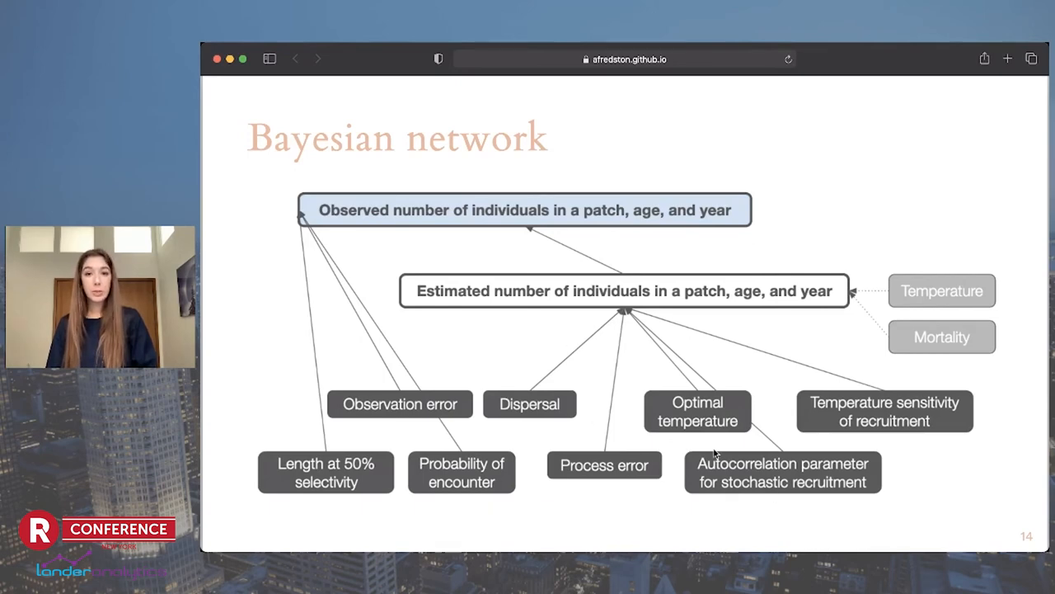
{"action": "mouse_move", "coordinate": [845, 222]}
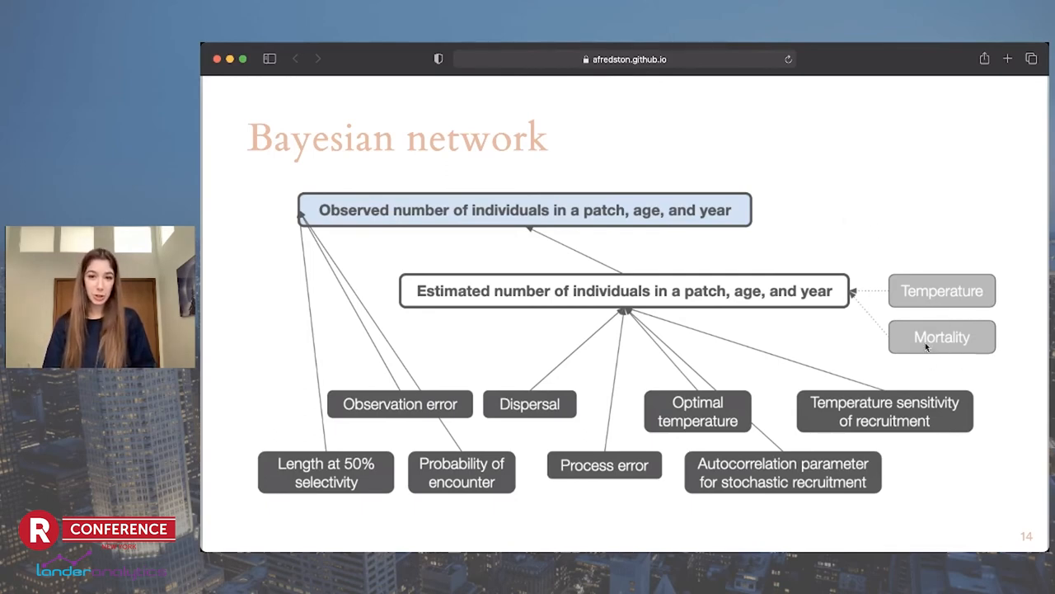
{"action": "mouse_move", "coordinate": [604, 375]}
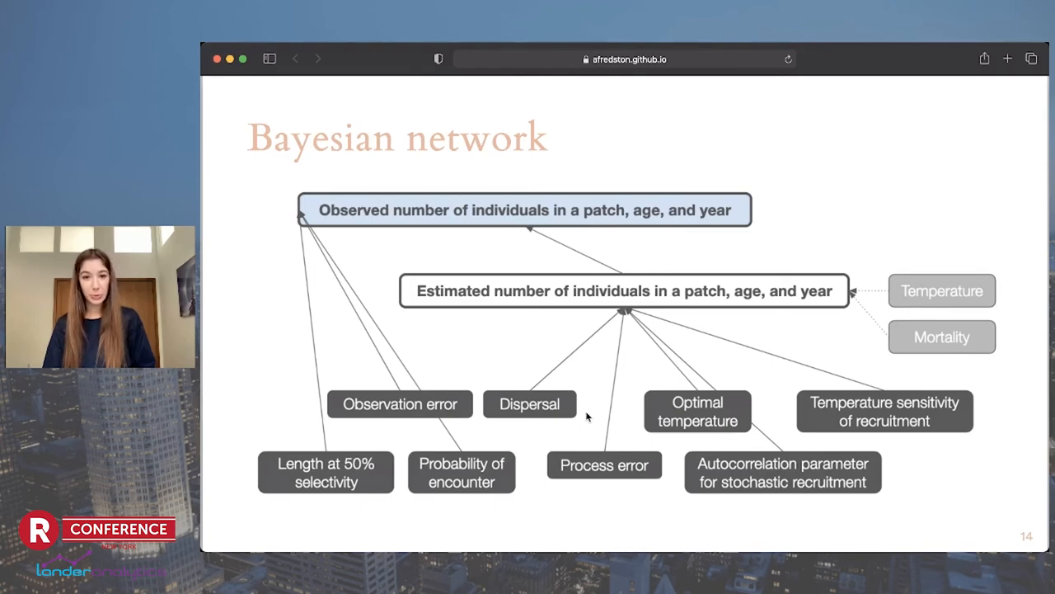
{"action": "mouse_move", "coordinate": [597, 426]}
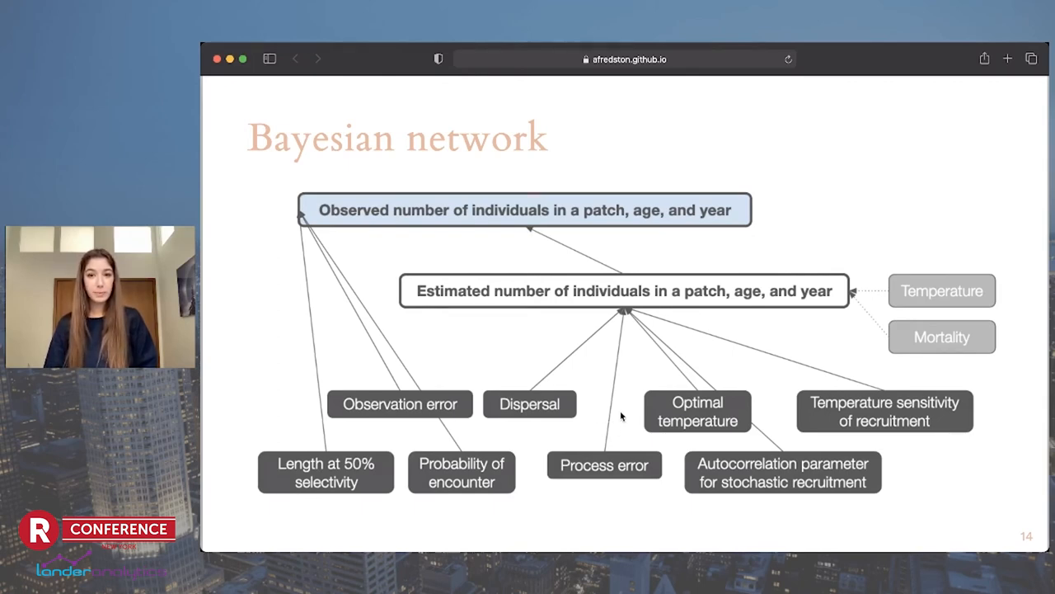
{"action": "mouse_move", "coordinate": [631, 410]}
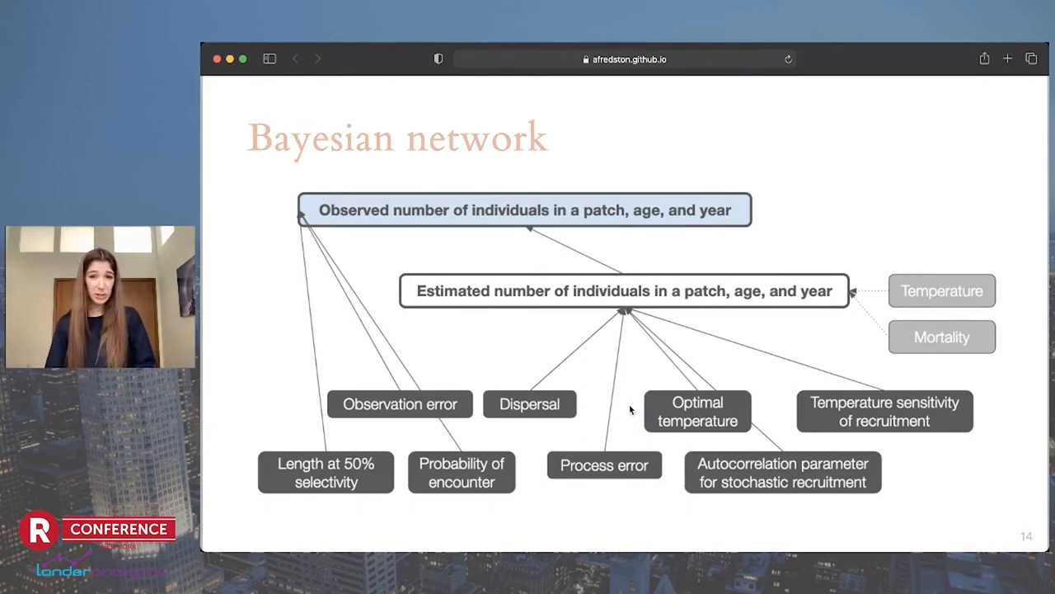
{"action": "mouse_move", "coordinate": [781, 519]}
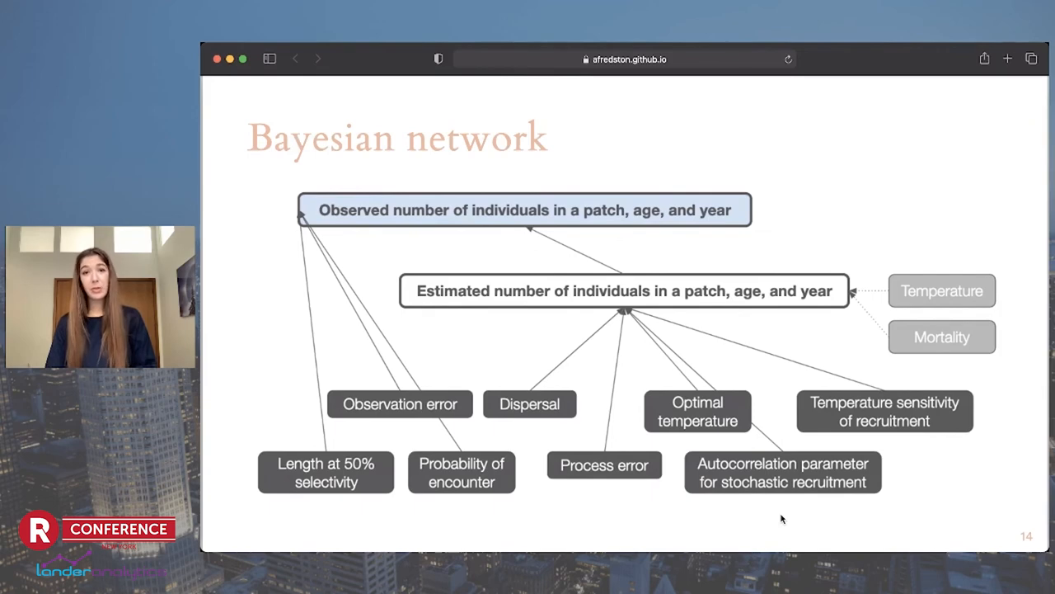
{"action": "mouse_move", "coordinate": [772, 386]}
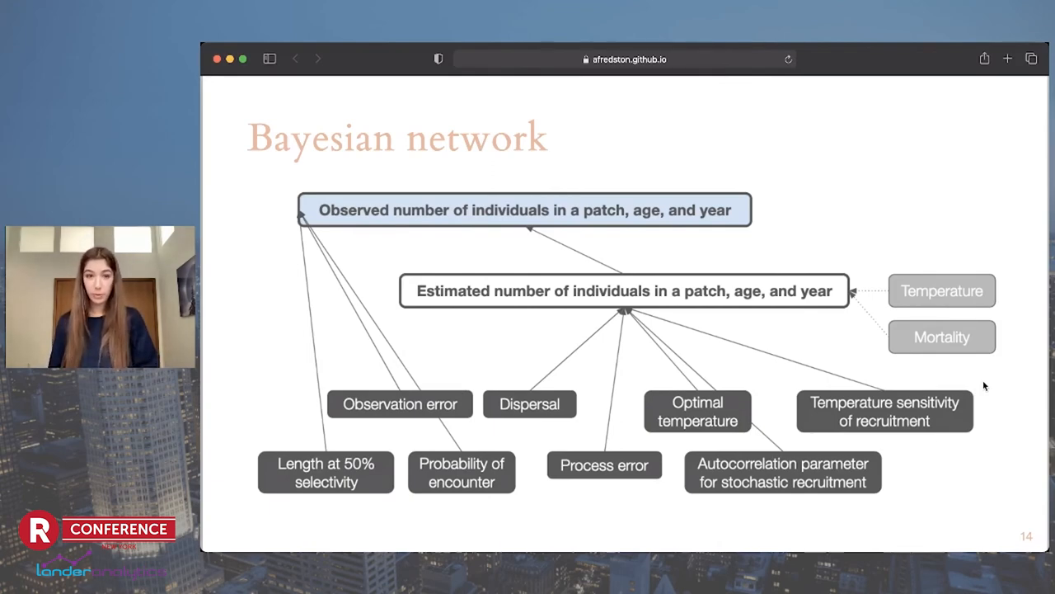
{"action": "key", "text": "Right"}
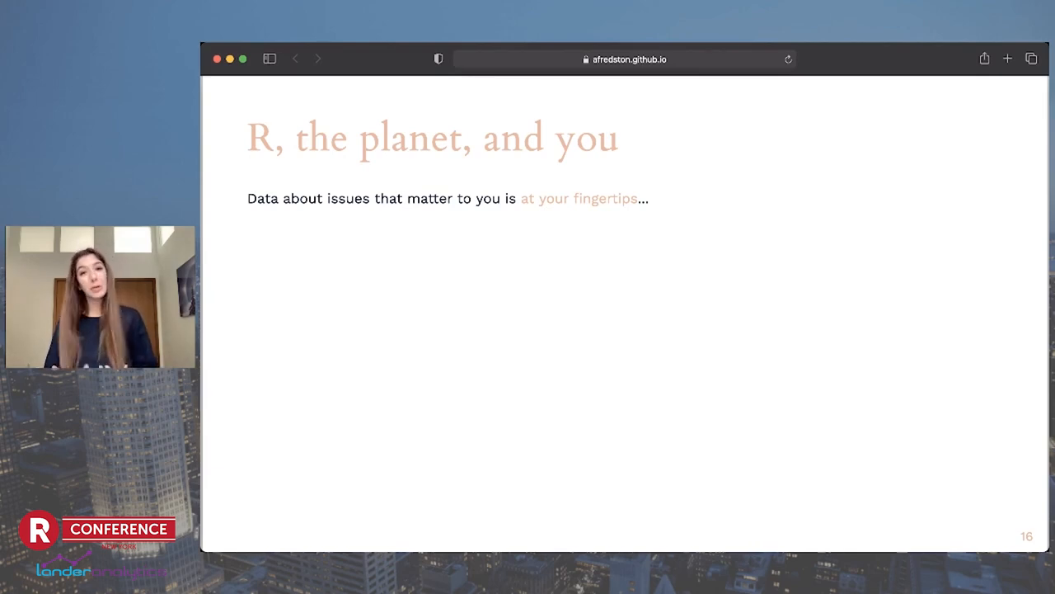
- Reveal 'use data with caution', 'domain knowledge matters' and 'we're friendly, just ask'
{"action": "key", "text": "right"}
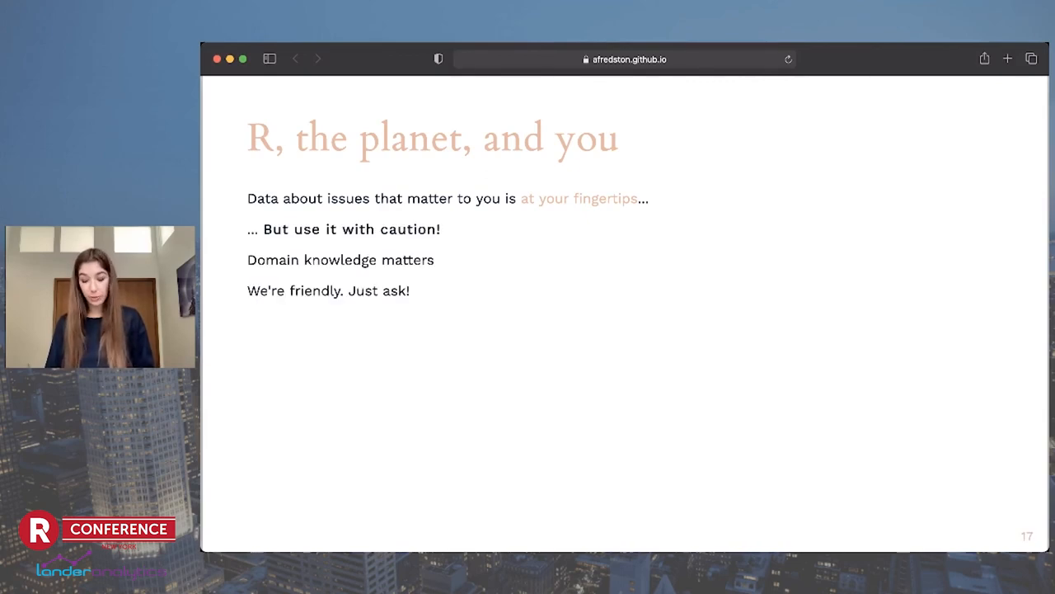